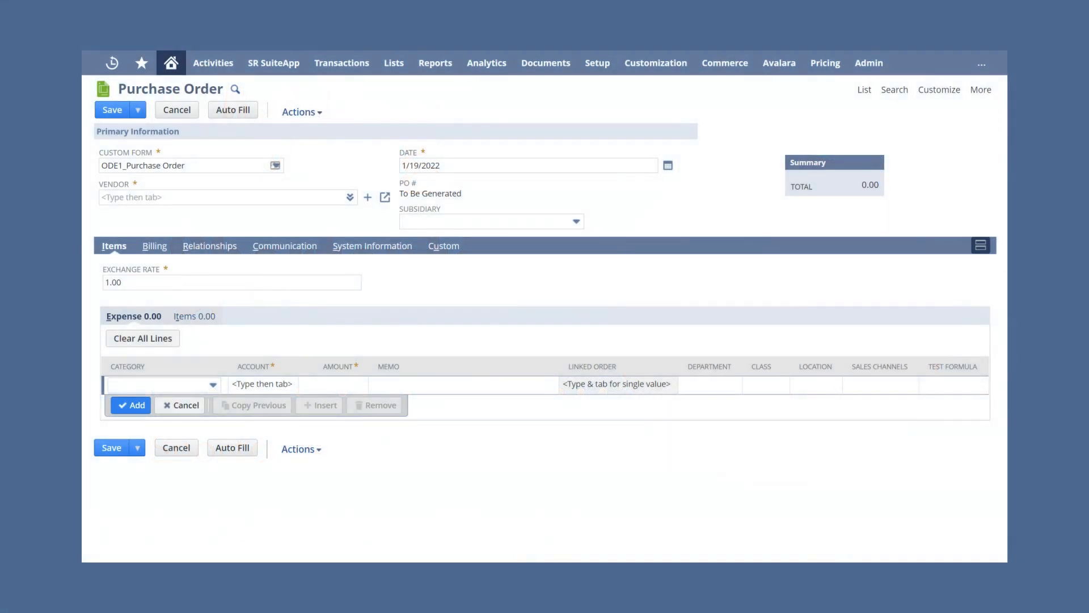
{"action": "mouse_move", "coordinate": [248, 159]}
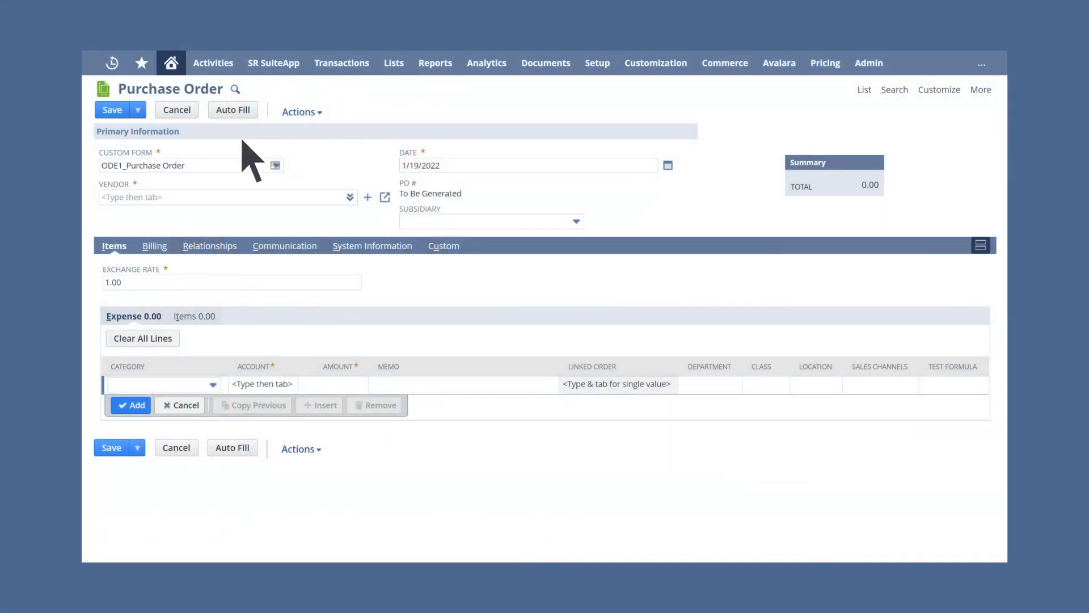
Show the saved shortcuts list from the Purchase Order page, with the option to add this page
{"action": "left_click", "coordinate": [141, 64]}
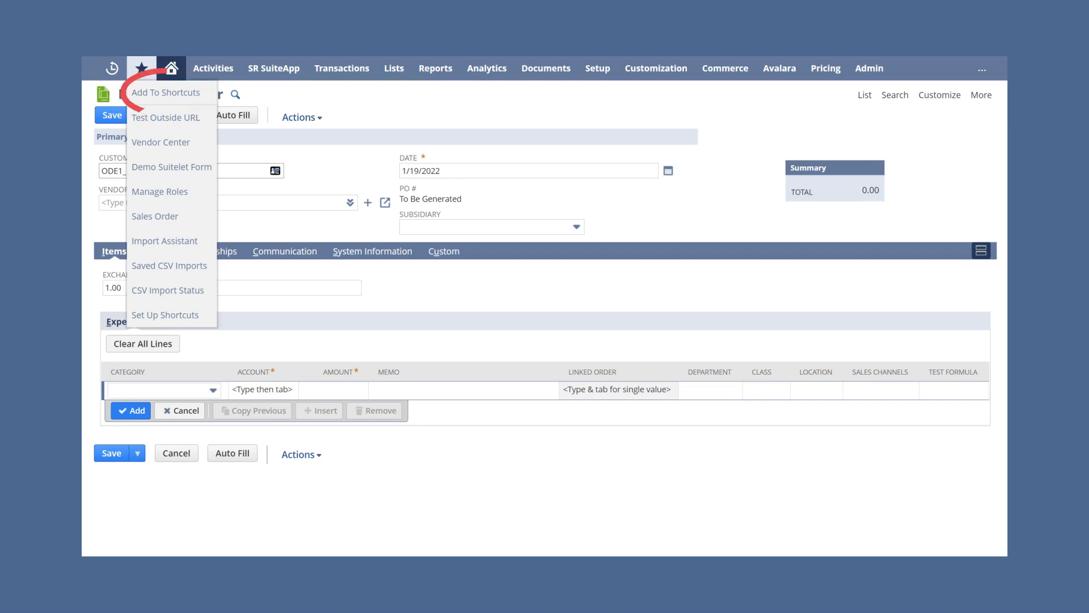
Return to the Home dashboard with the Shortcuts portlet listing Vendor Center and Sales Order
{"action": "left_click", "coordinate": [171, 68]}
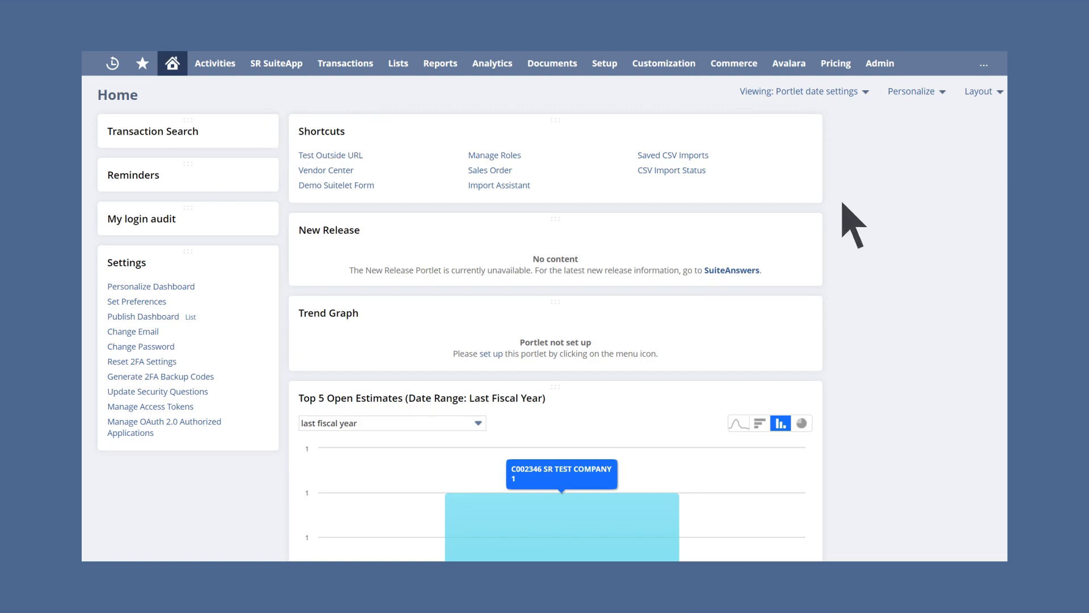
Start a new dashboard shortcut from the Shortcuts portlet menu, reaching the empty Add Shortcut dialog
{"action": "left_click", "coordinate": [803, 129]}
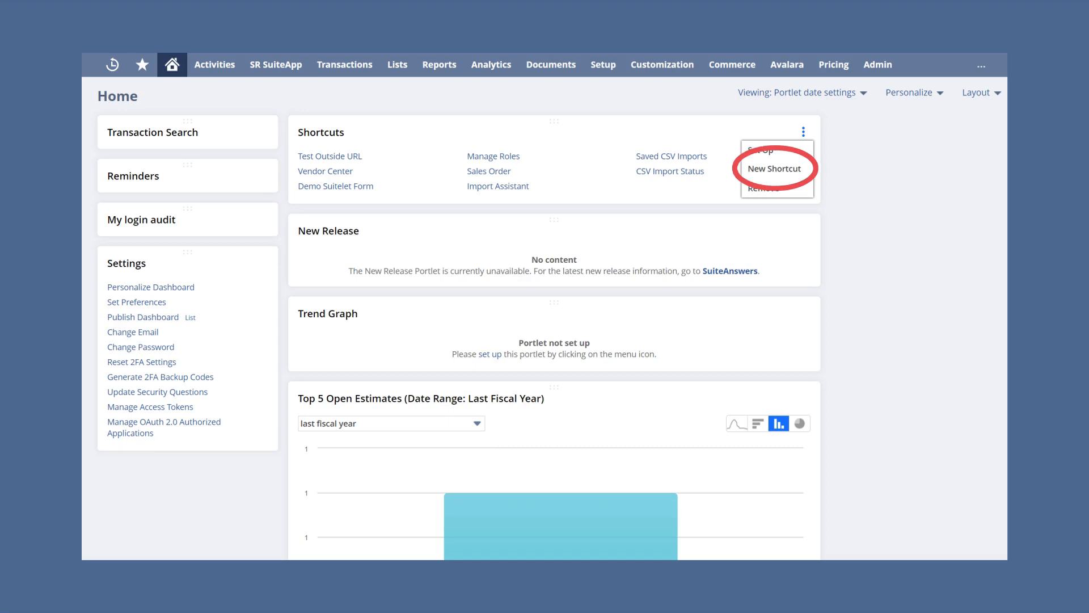
{"action": "left_click", "coordinate": [778, 168]}
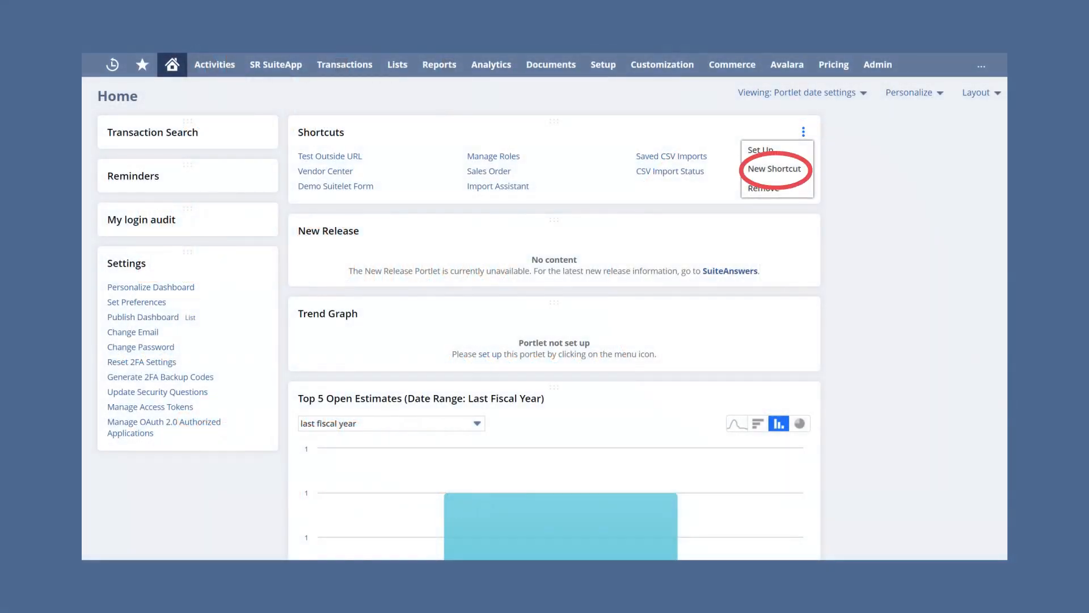
{"action": "left_click", "coordinate": [776, 168]}
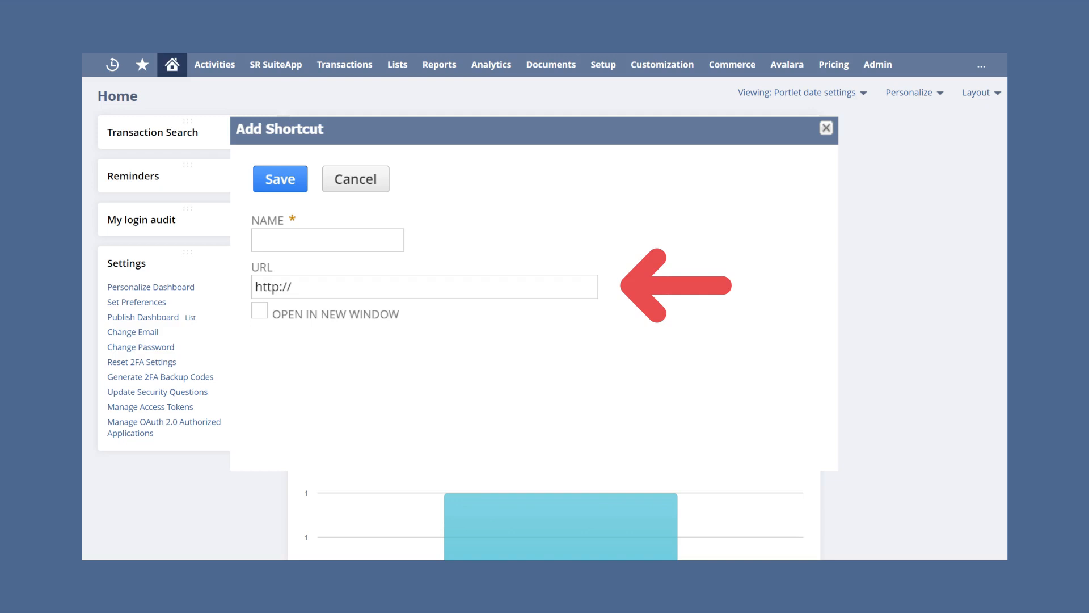
Dismiss the Add Shortcut dialog and show the saved shortcuts list again via the star menu
{"action": "left_click", "coordinate": [141, 66]}
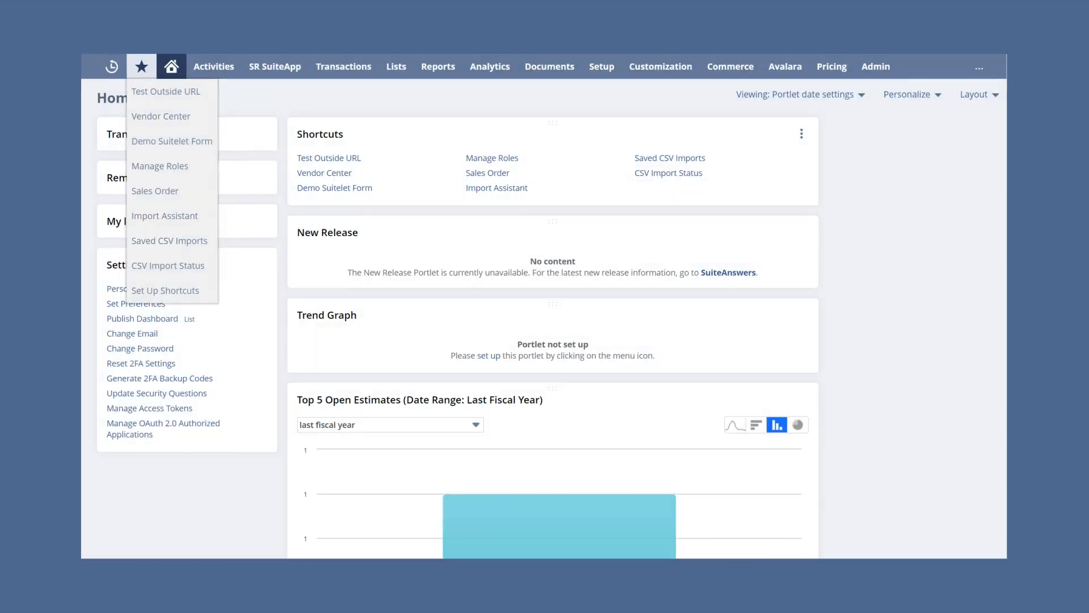